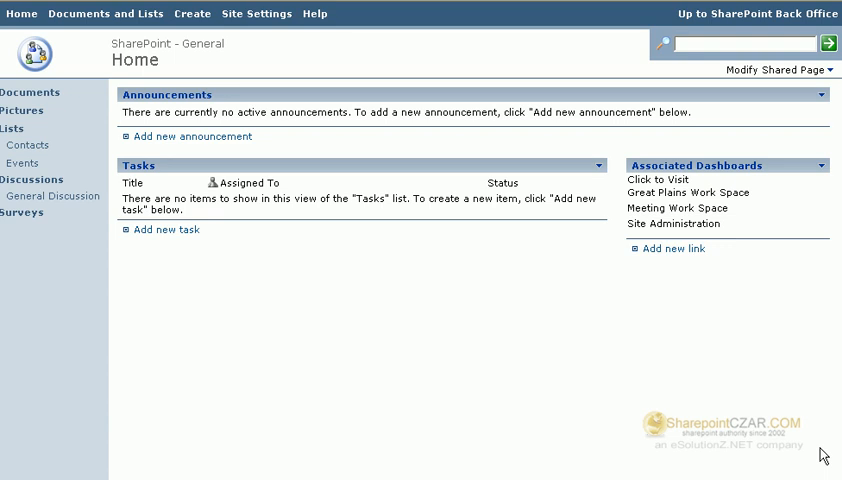
mouse_move(390, 376)
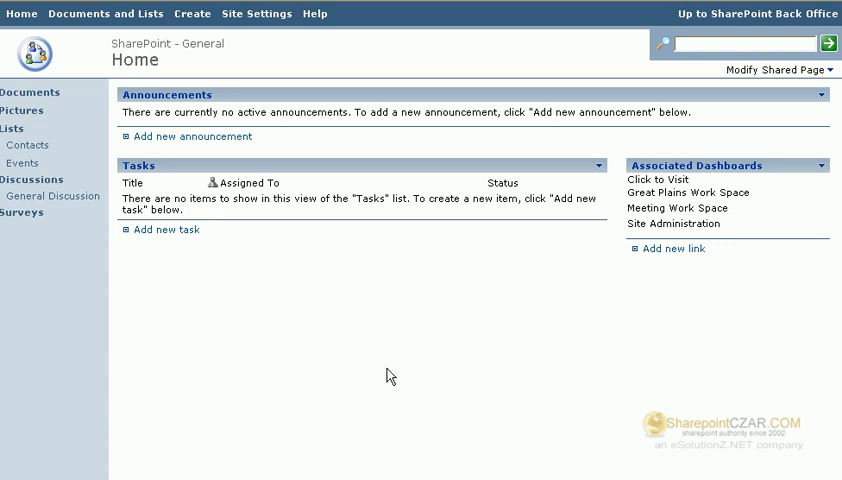
mouse_move(108, 18)
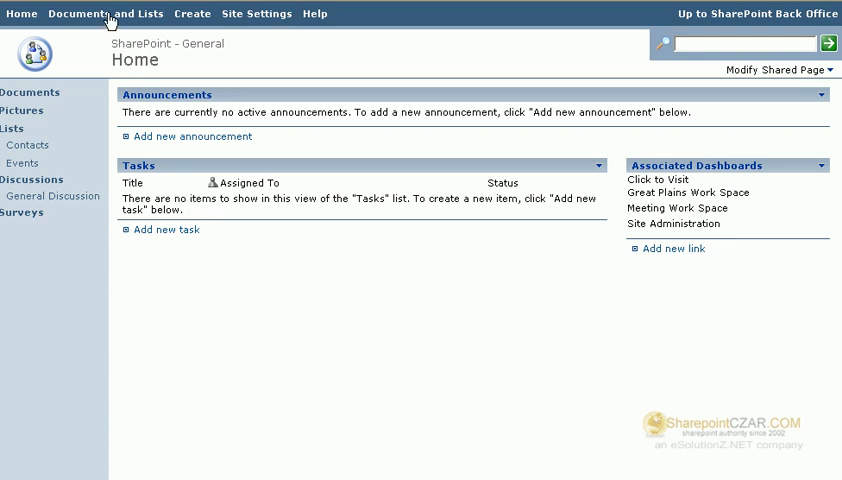
mouse_move(156, 24)
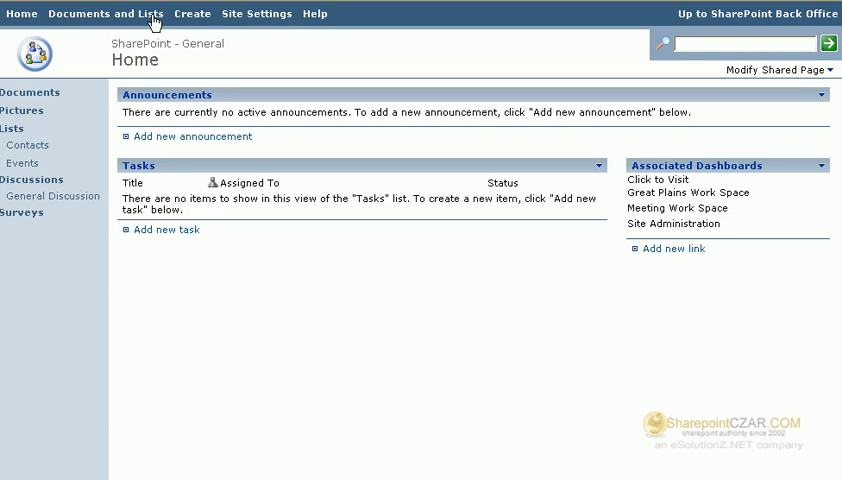
mouse_move(232, 58)
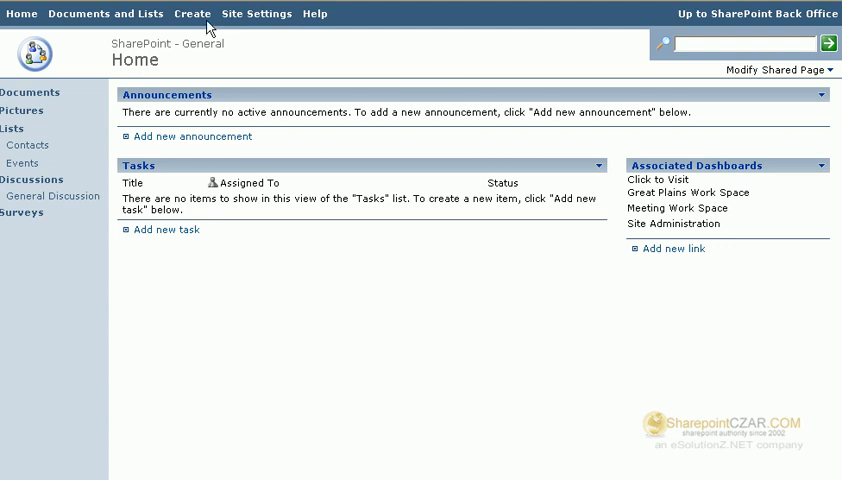
Step: Go to the site's Create page listing the libraries and lists that can be added
left_click(192, 12)
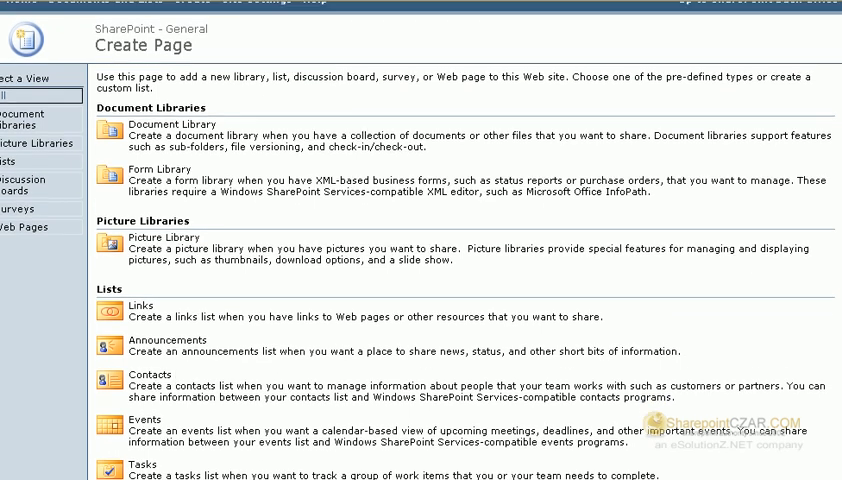
scroll("down", 3)
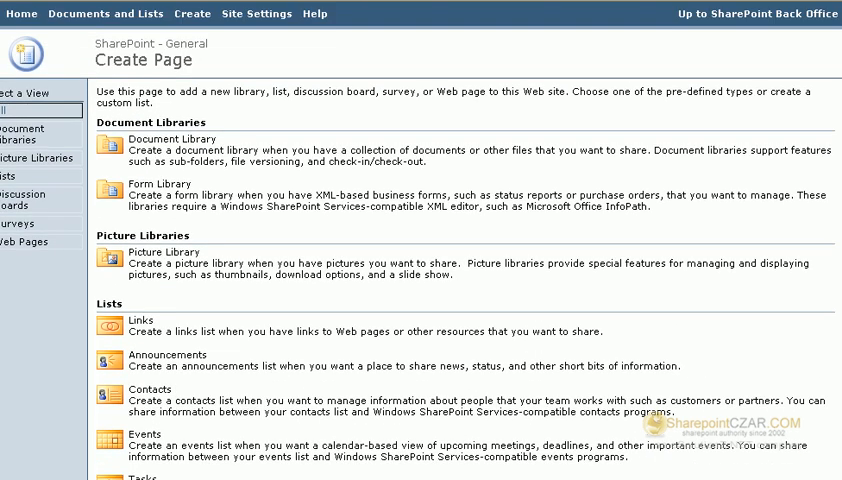
mouse_move(760, 136)
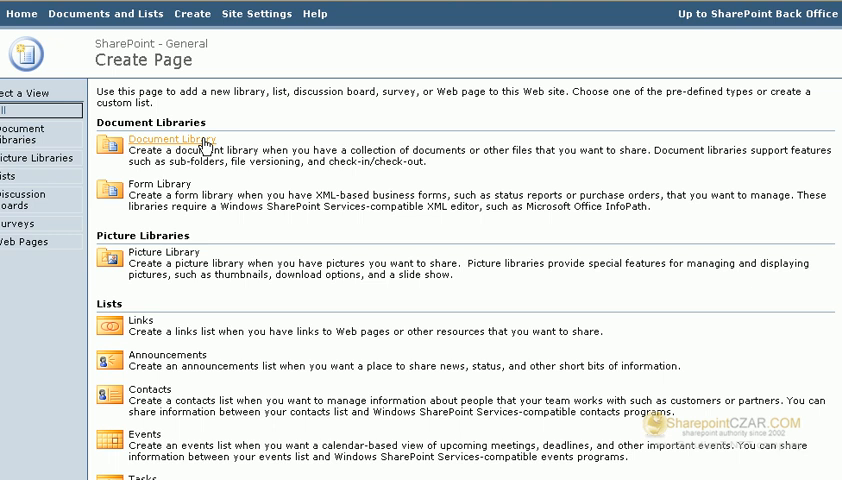
Step: Start a new Document Library and enter 'New Documents' as its name
left_click(170, 140)
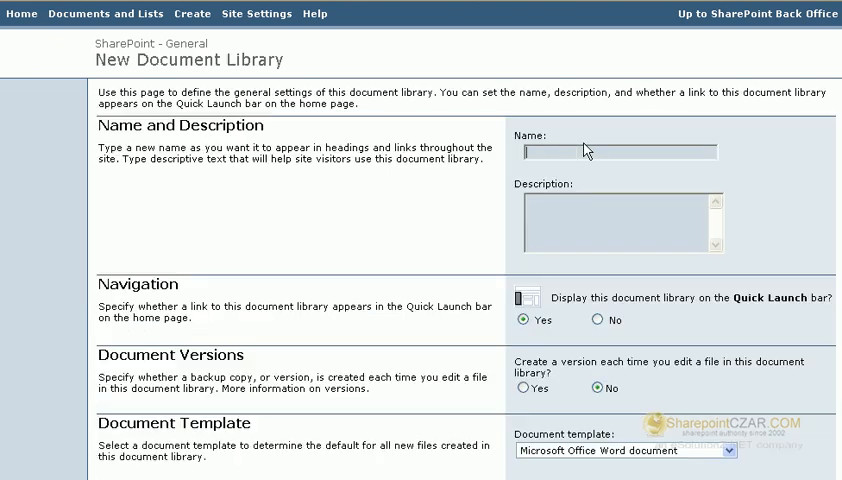
type("N")
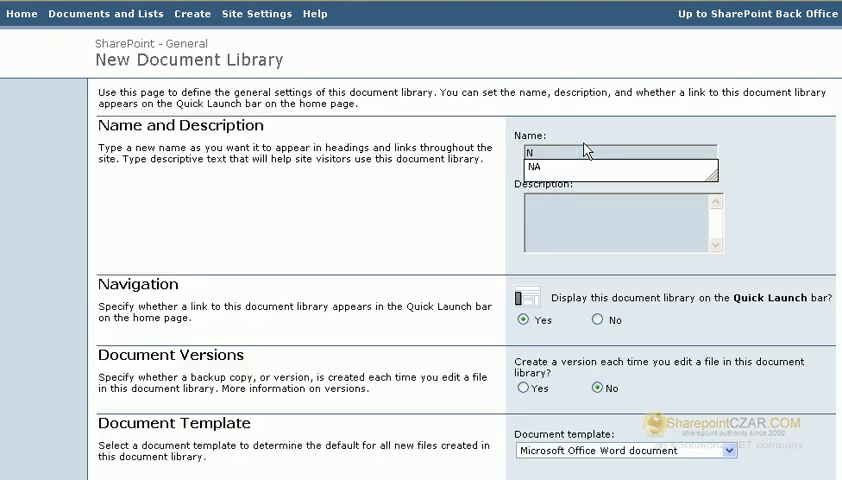
type("New")
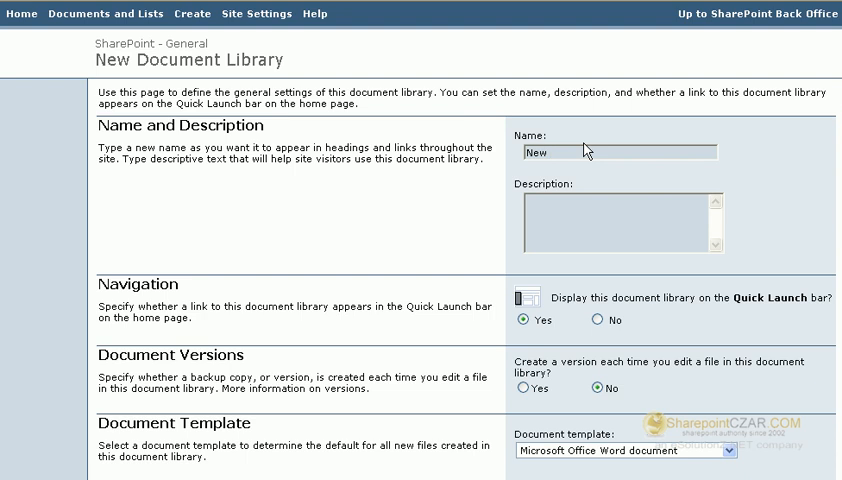
type("Documents")
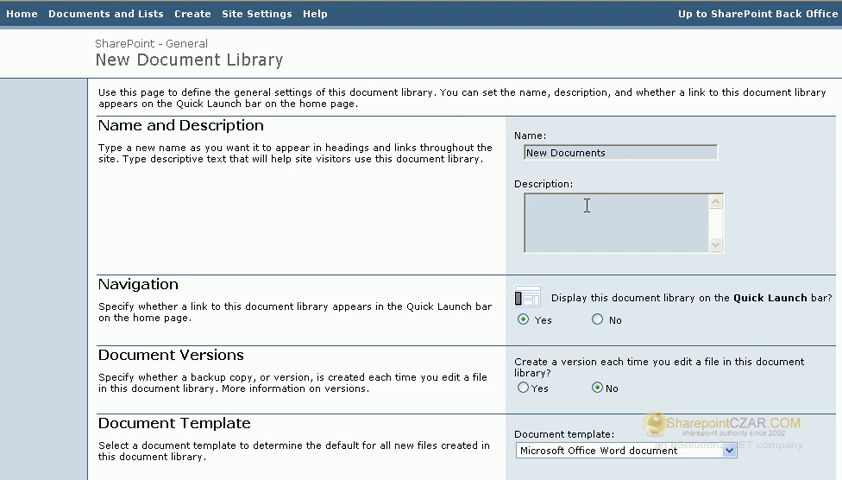
scroll("down", 3)
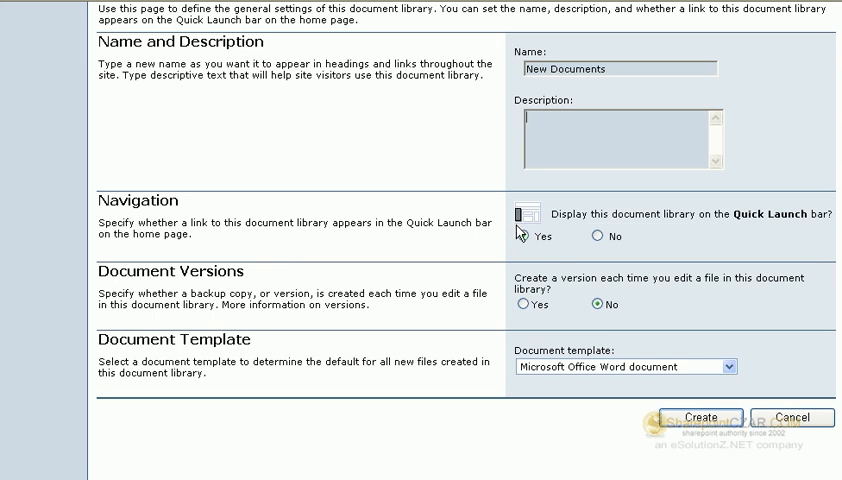
Step: Create the library with Quick Launch set to Yes and Microsoft Office Word document as the default template
left_click(520, 236)
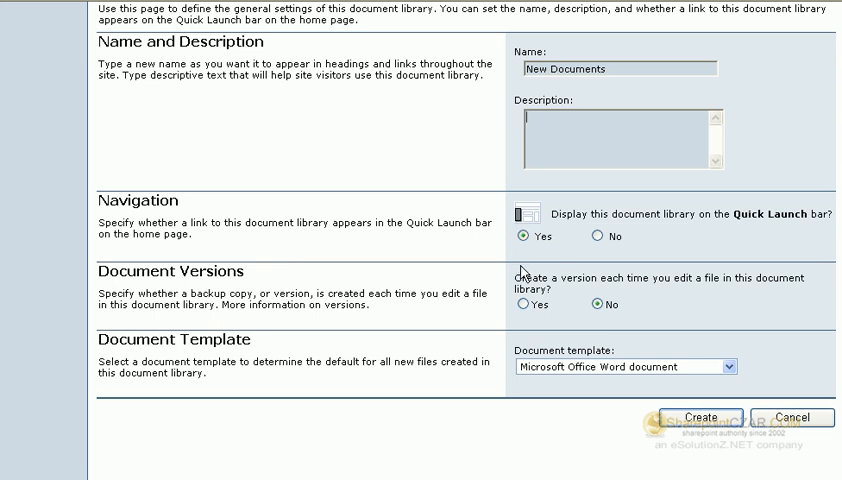
mouse_move(750, 322)
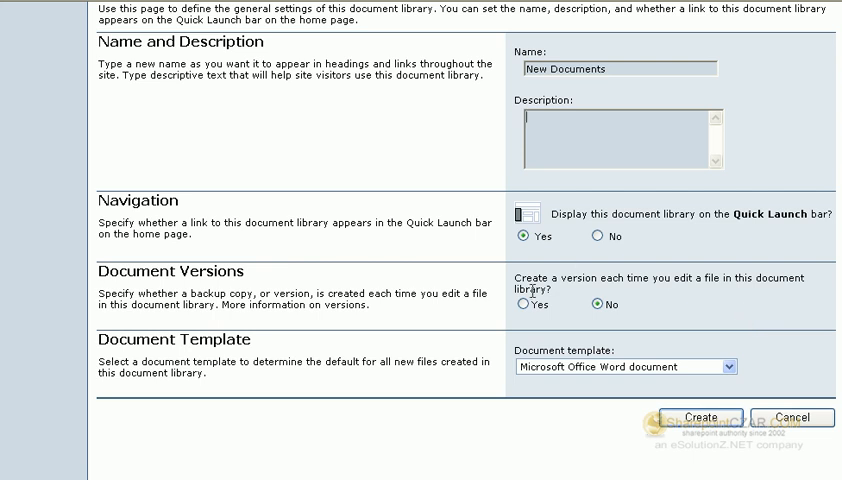
left_click(524, 304)
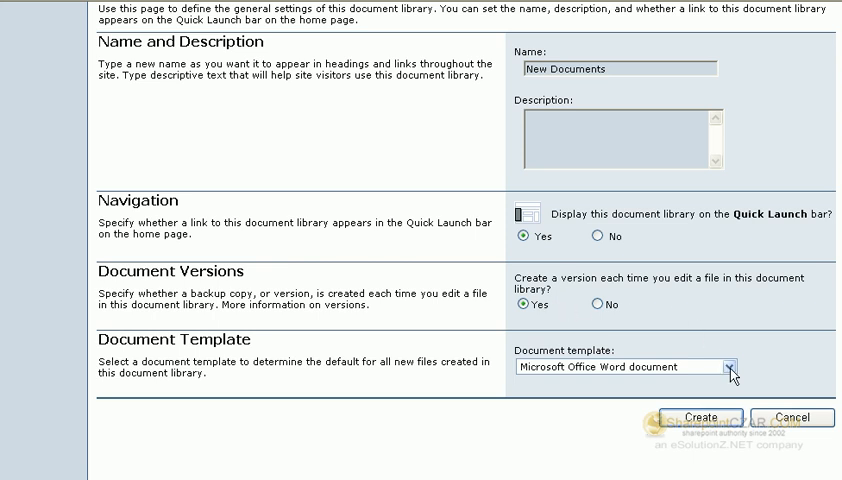
left_click(728, 366)
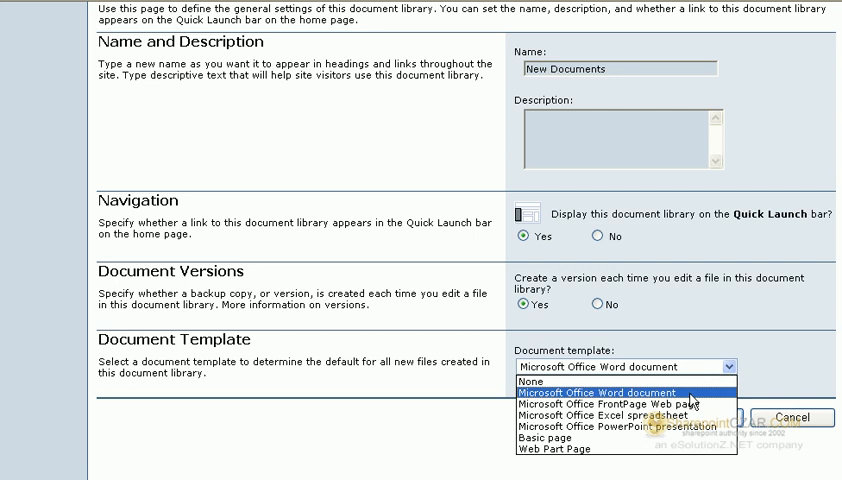
left_click(596, 392)
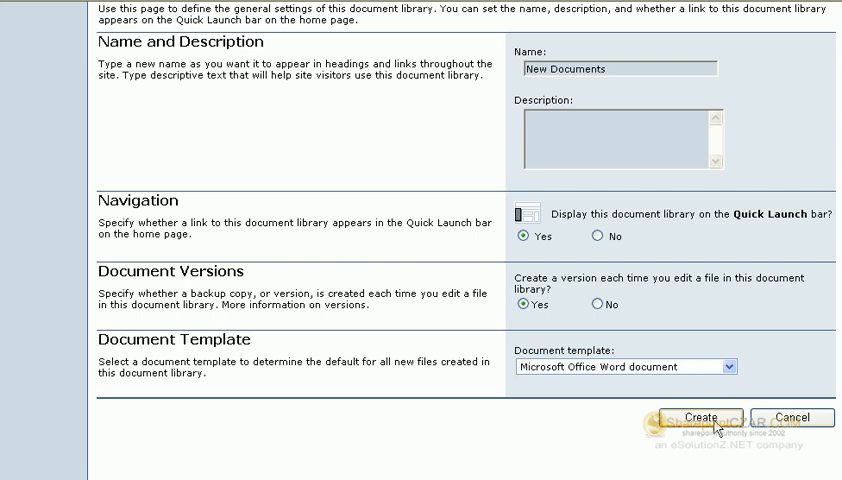
left_click(700, 418)
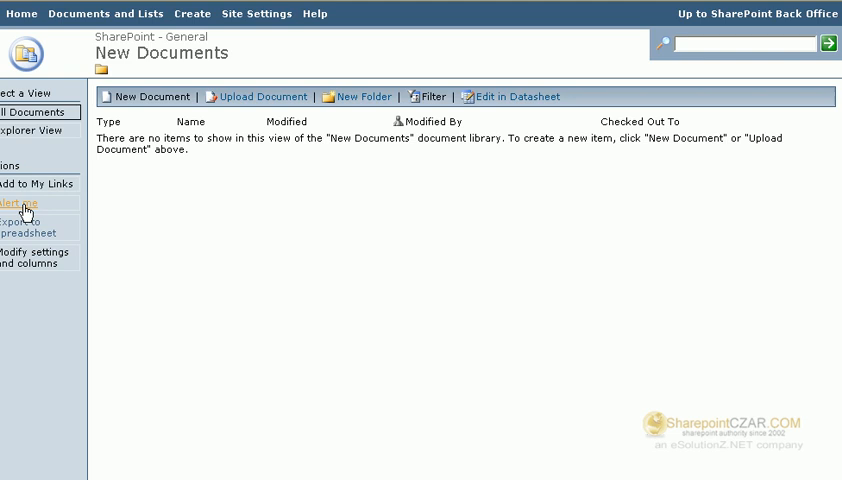
mouse_move(42, 212)
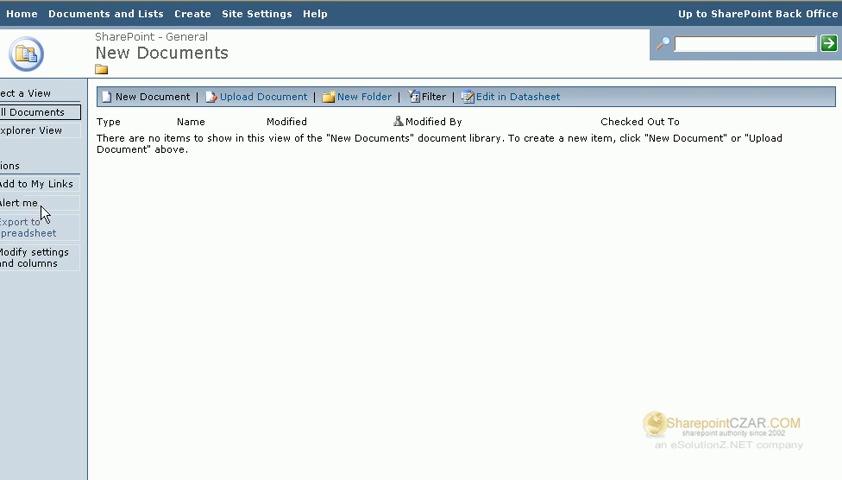
mouse_move(638, 306)
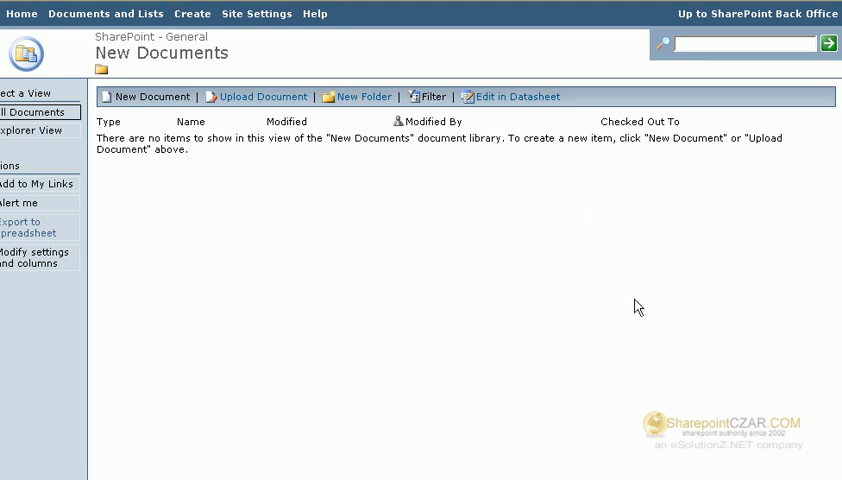
mouse_move(304, 254)
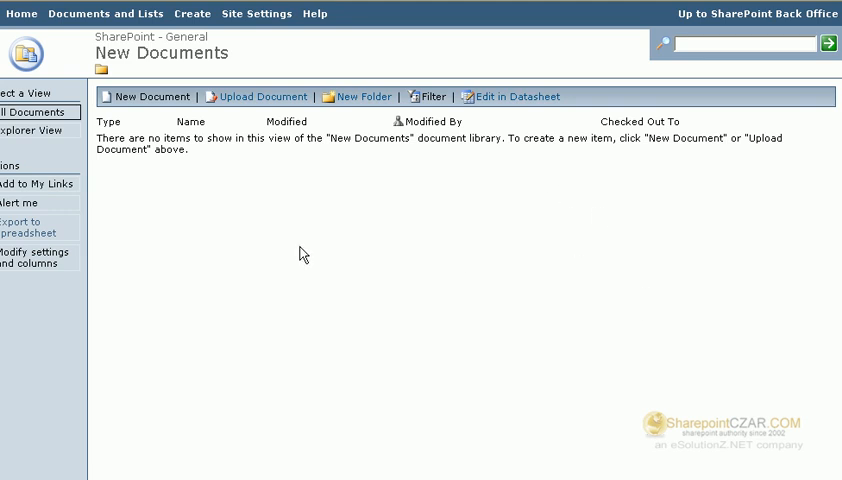
mouse_move(322, 218)
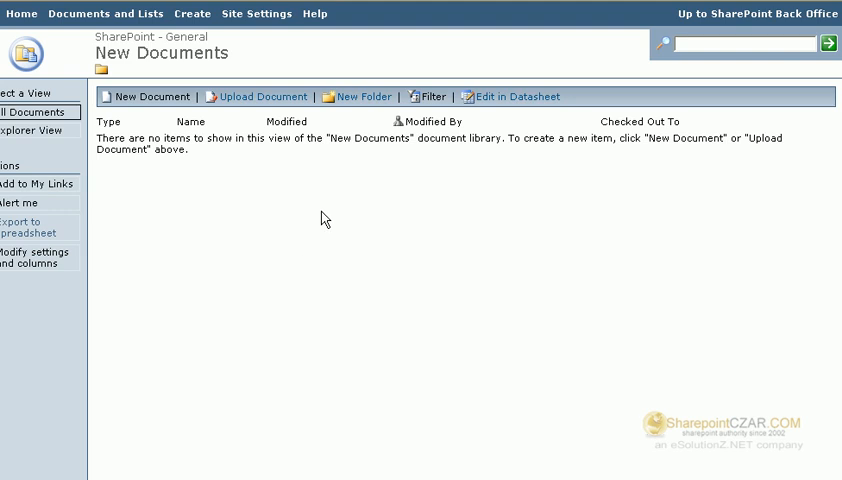
mouse_move(708, 200)
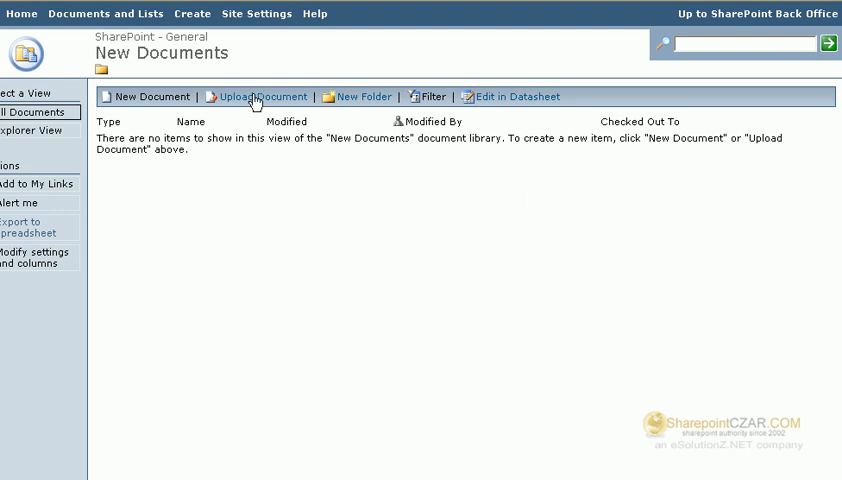
Step: Choose SharePointCZAR.doc from the training folder as the file to upload into New Documents
left_click(264, 96)
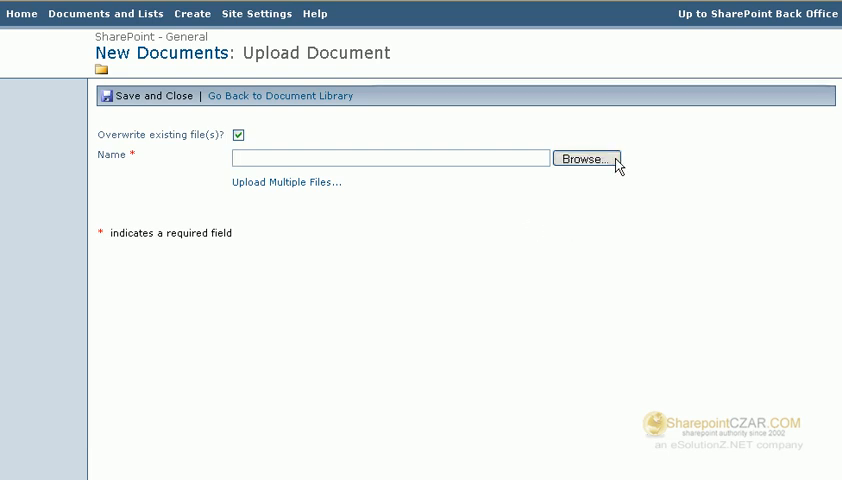
left_click(588, 160)
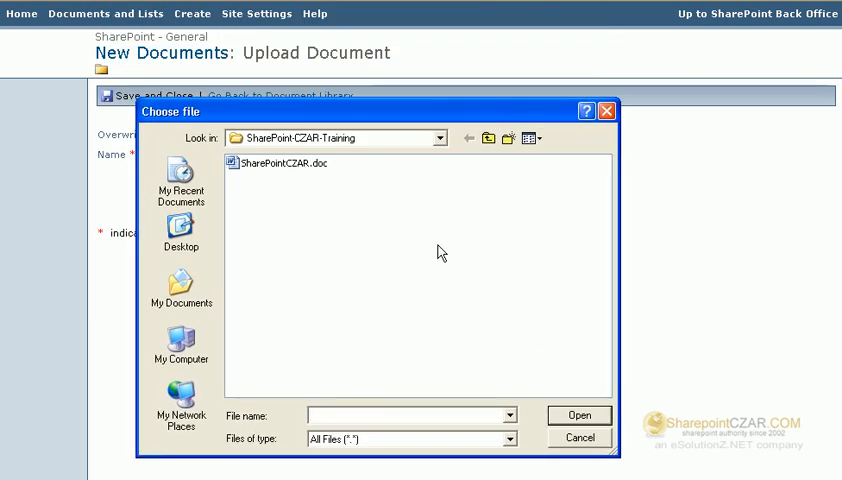
left_click(282, 162)
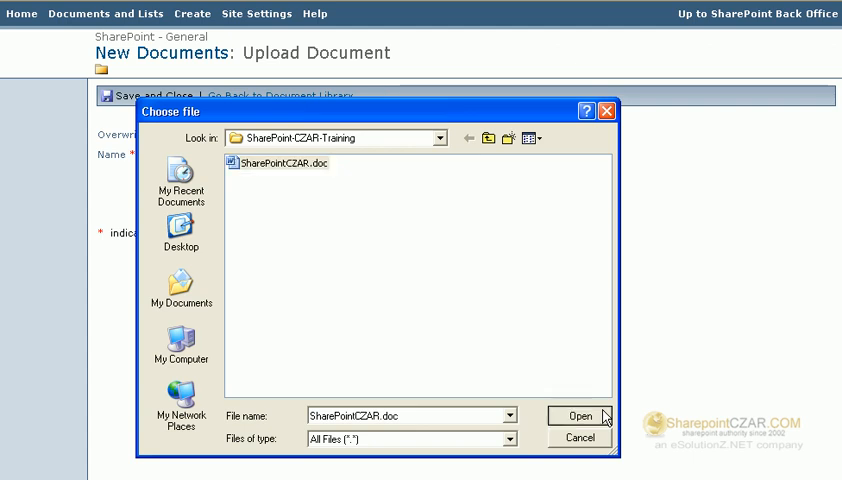
left_click(578, 416)
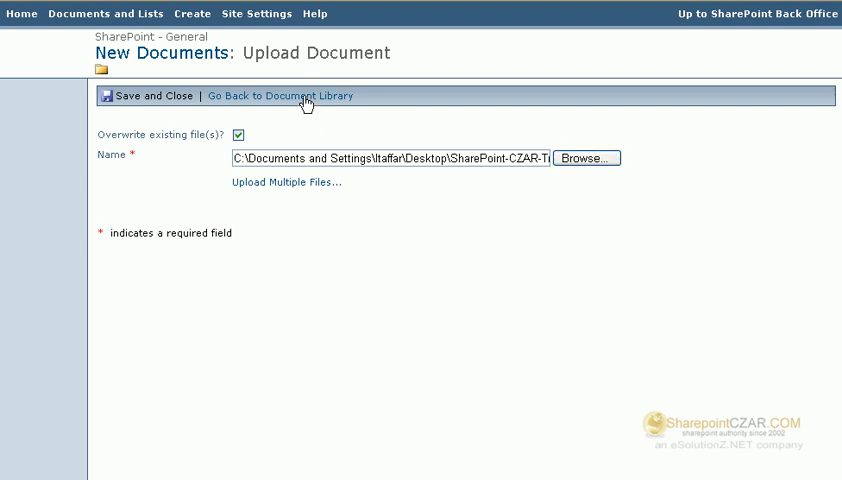
Step: Return to the empty New Documents library without saving the upload
left_click(280, 96)
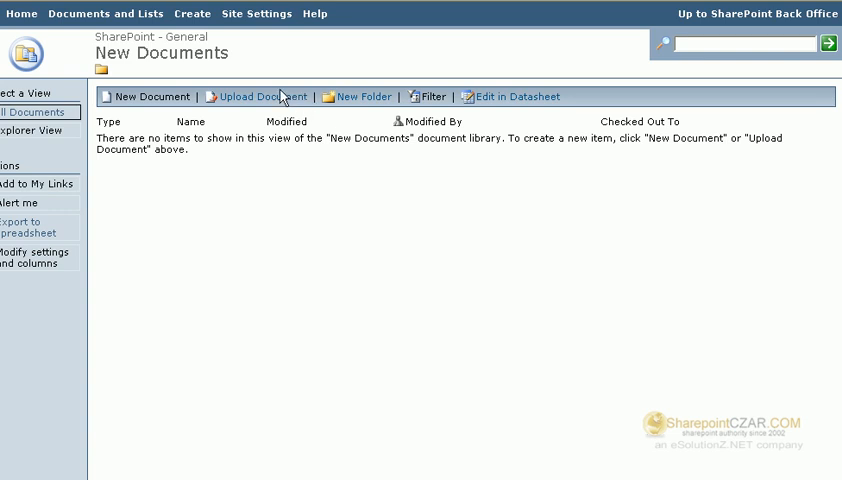
mouse_move(222, 196)
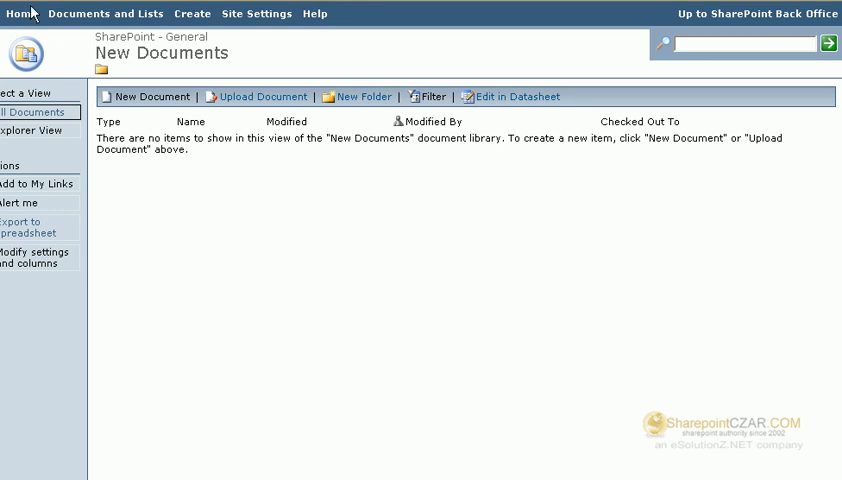
Step: Go back to the site Home page, where New Documents now shows in the Quick Launch
left_click(22, 12)
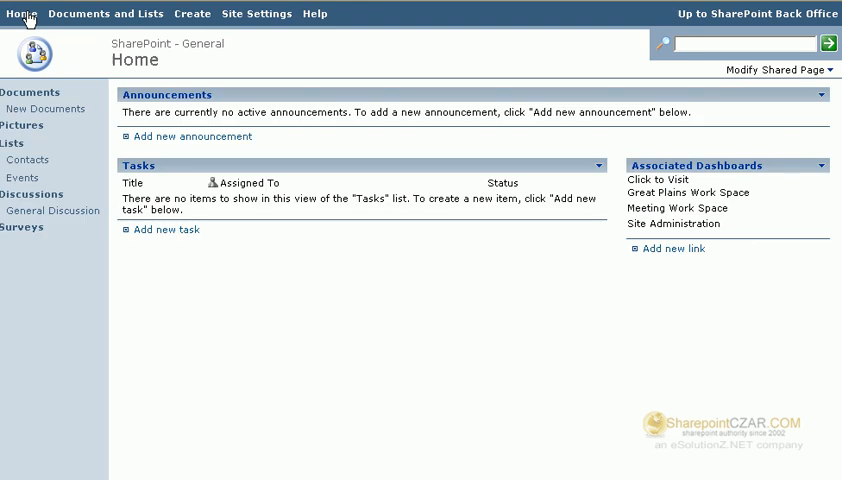
mouse_move(84, 120)
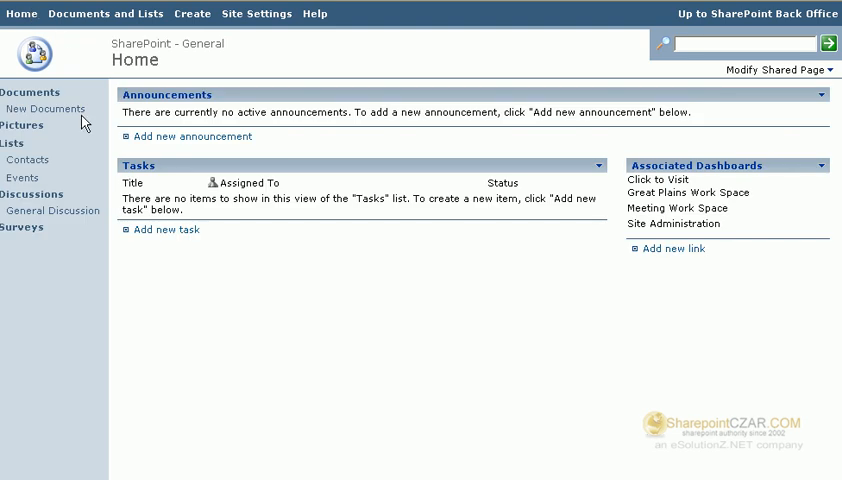
mouse_move(84, 124)
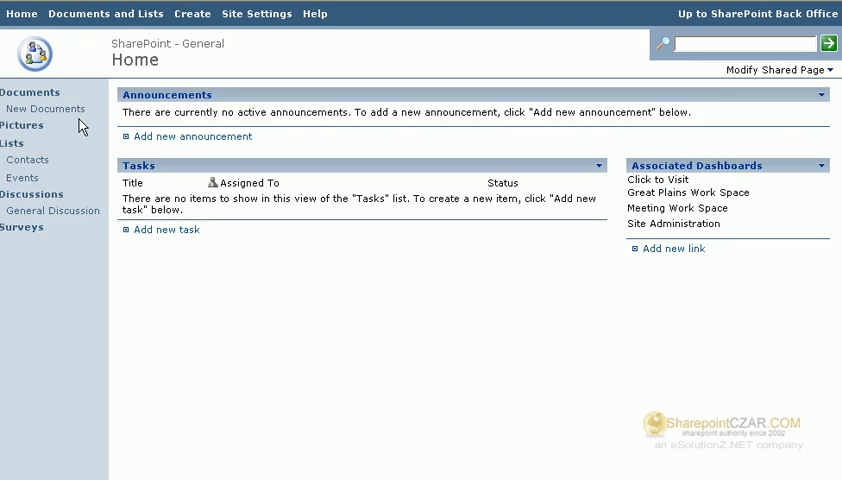
mouse_move(44, 108)
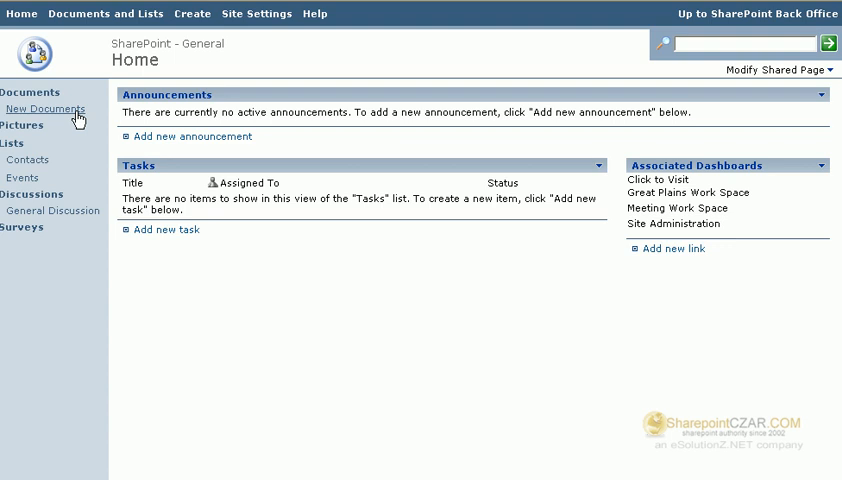
mouse_move(96, 118)
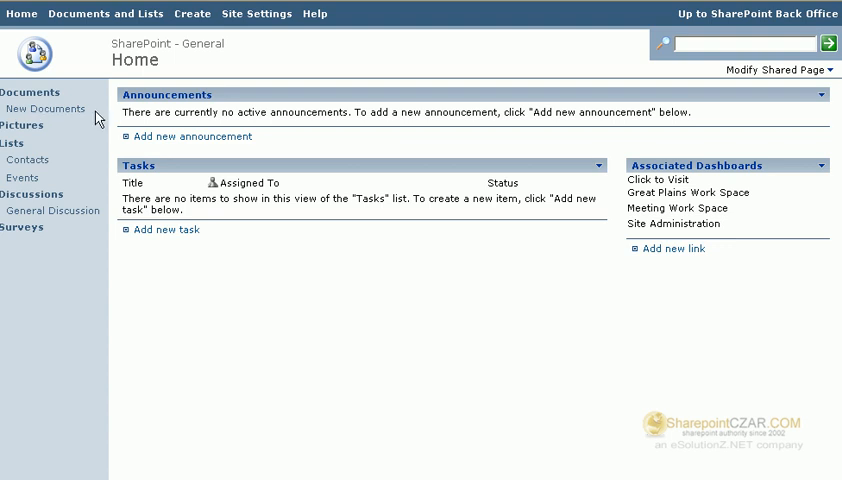
mouse_move(44, 108)
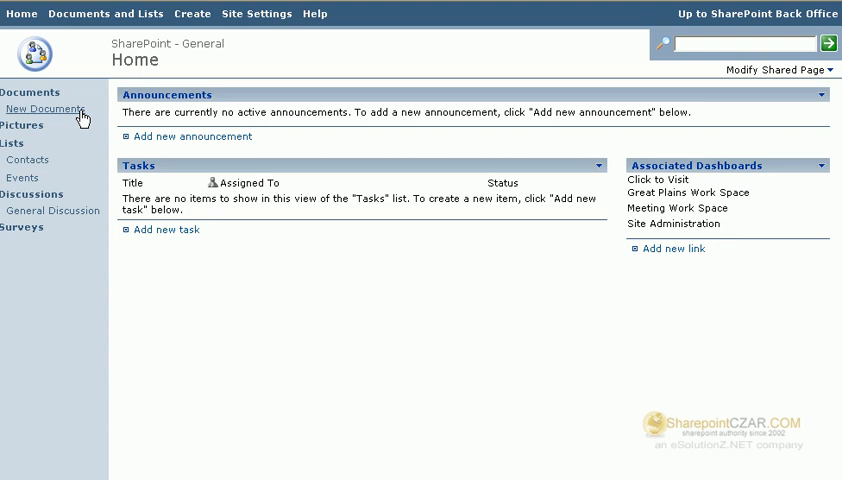
Step: Reach the New Documents library through its Quick Launch link under Documents
left_click(44, 108)
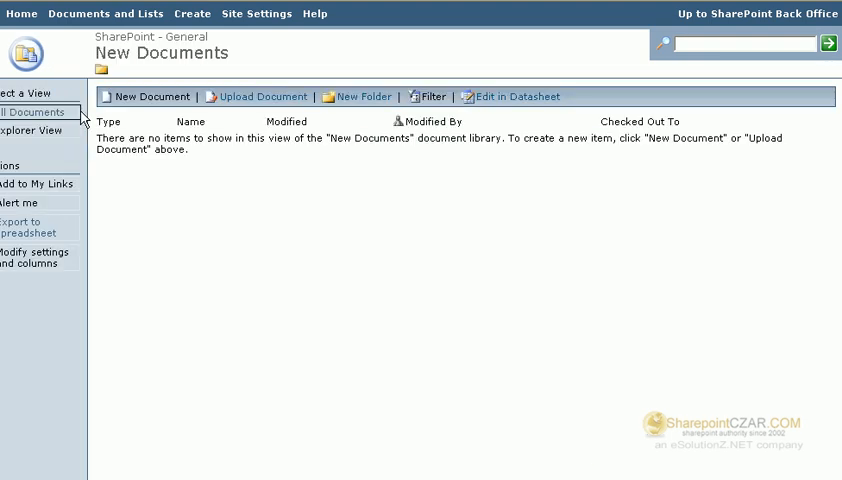
mouse_move(288, 210)
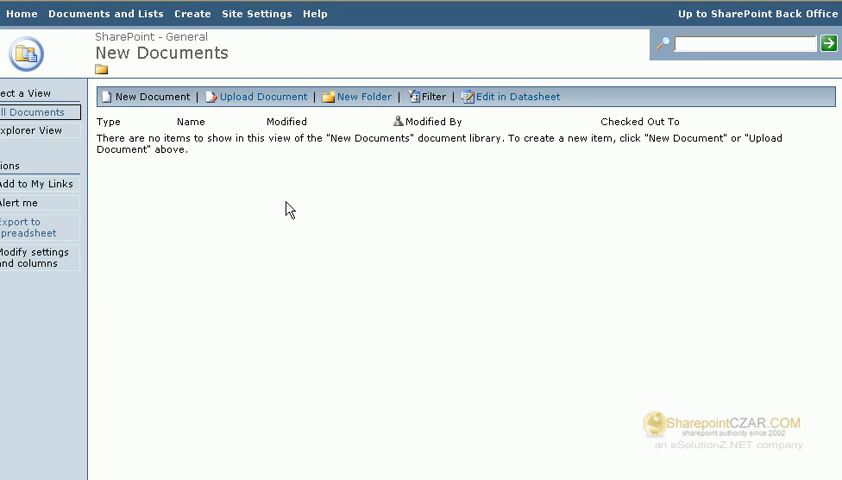
mouse_move(362, 180)
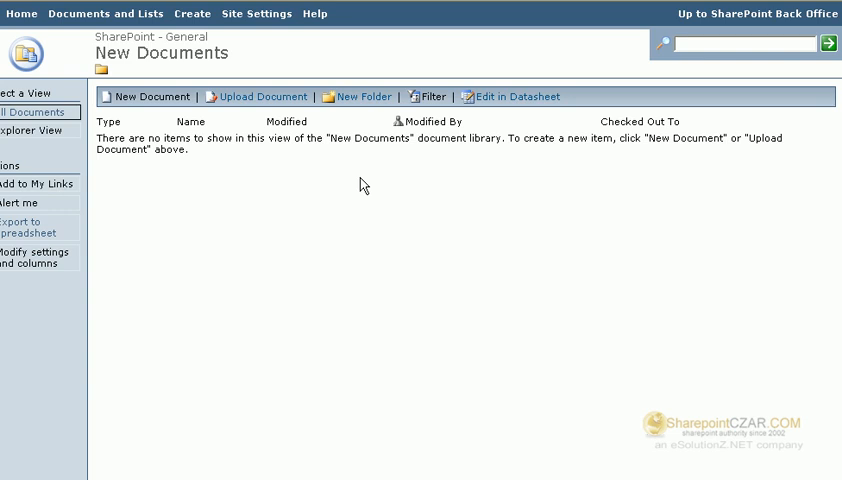
mouse_move(350, 276)
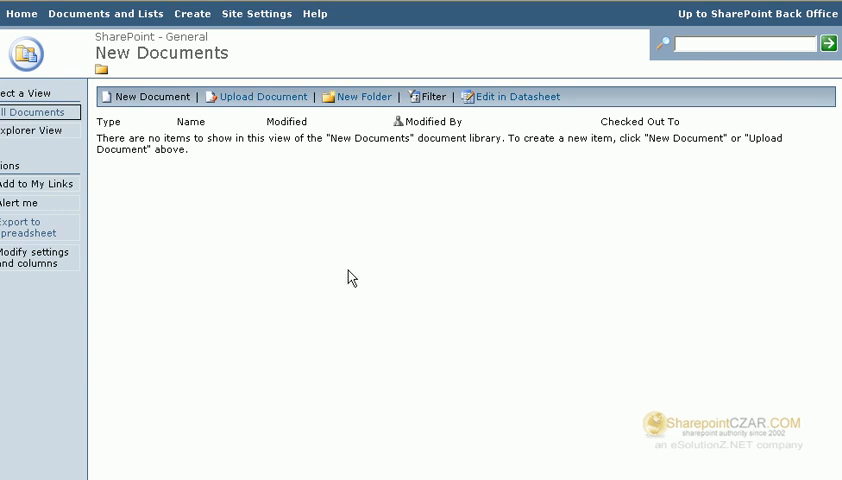